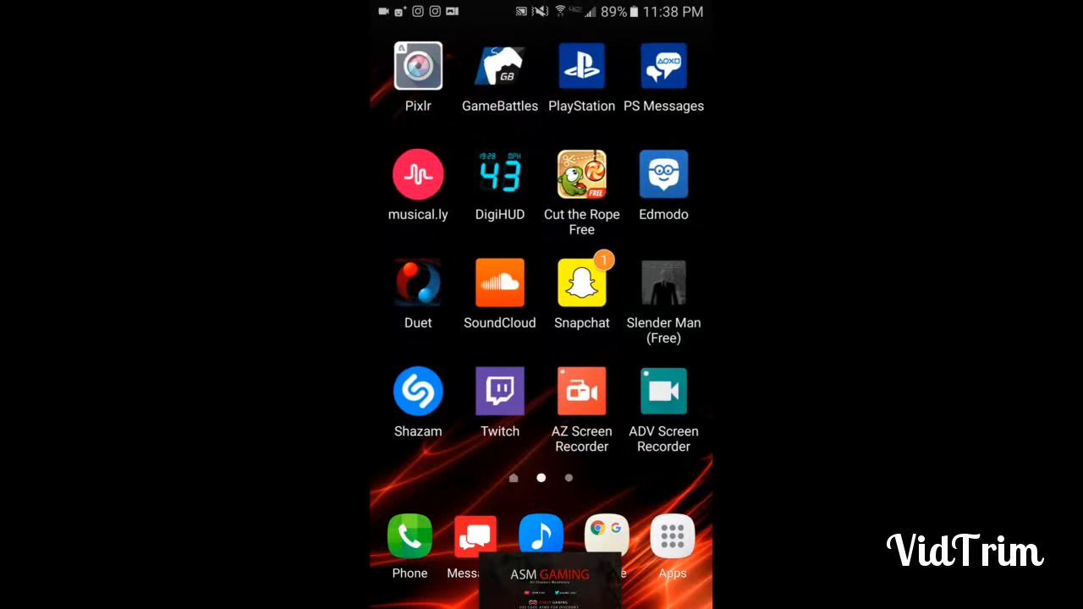
Open YouTube from the Google apps folder on the Android home screen.
{"action": "left_click", "coordinate": [606, 533]}
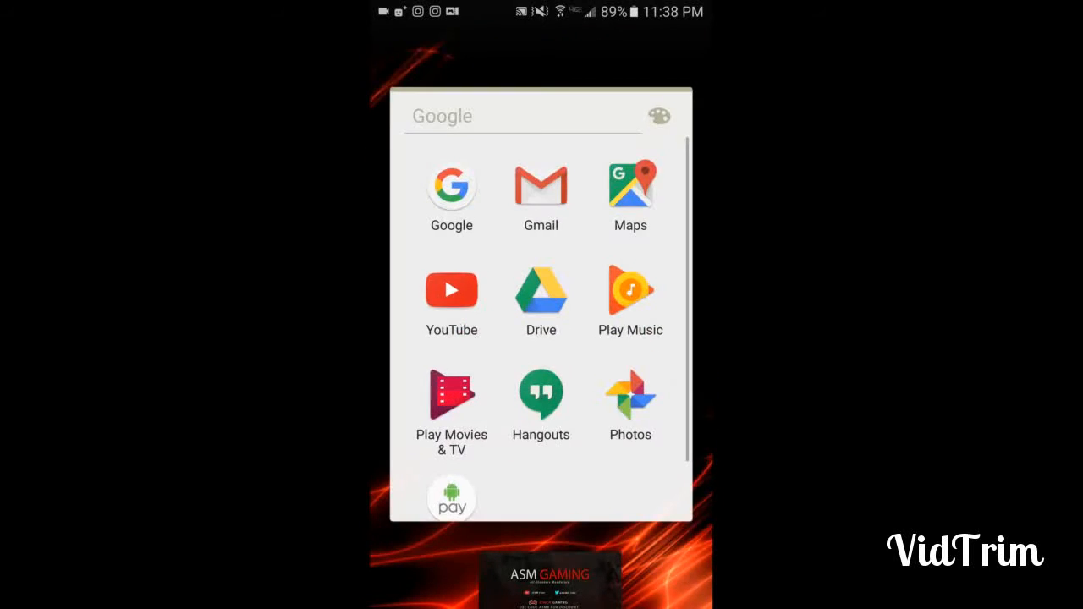
{"action": "left_click", "coordinate": [451, 290]}
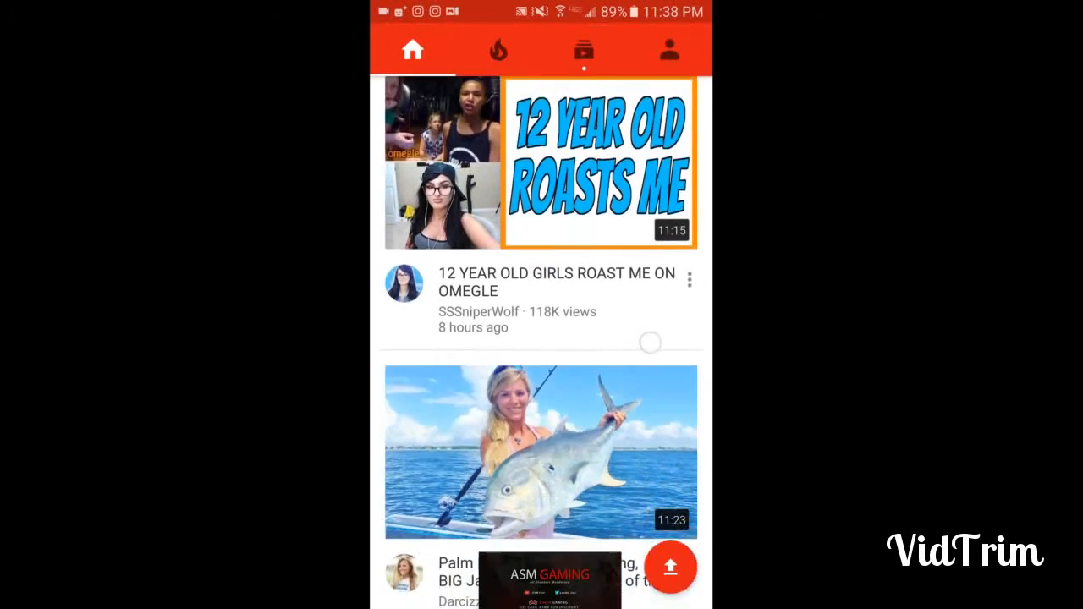
Scroll the YouTube home feed down and back up.
{"action": "scroll", "scroll_direction": "down", "scroll_amount": 3}
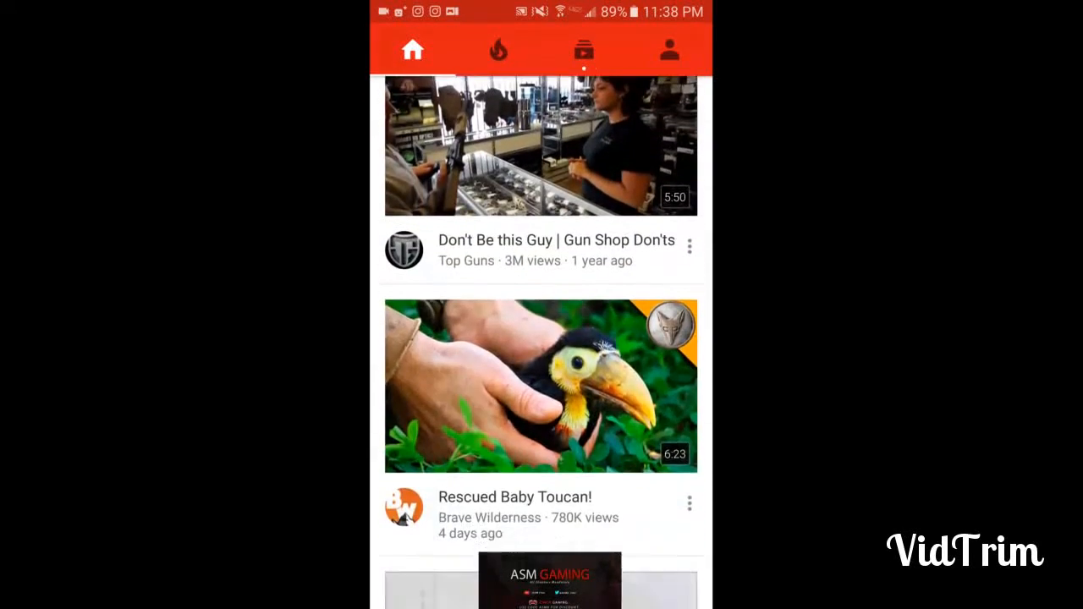
{"action": "scroll", "scroll_direction": "up", "scroll_amount": 3}
{"action": "type", "text": "p"}
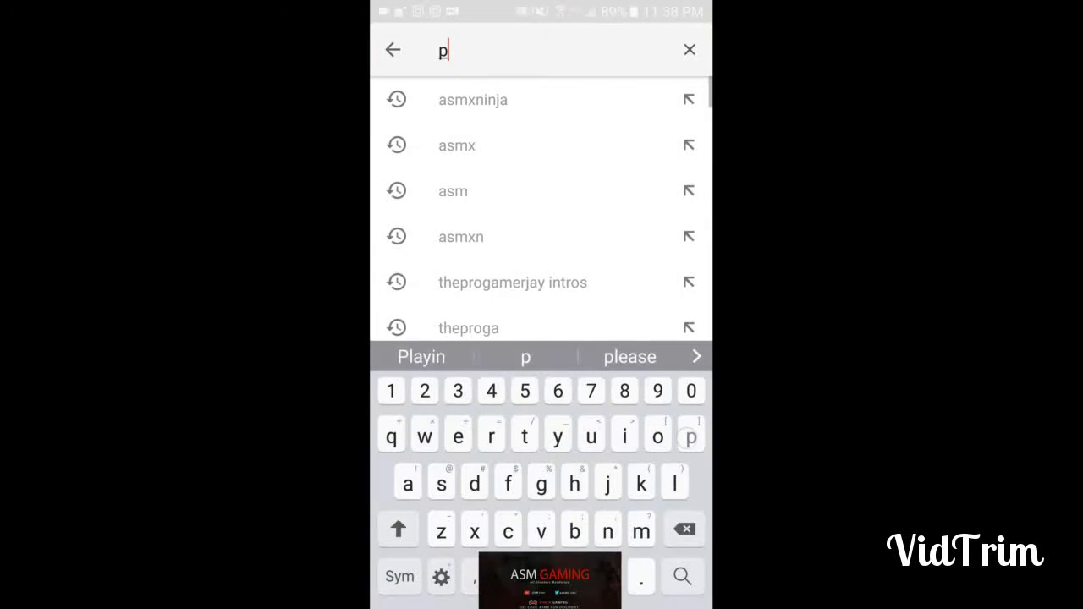
Search 'panda desiigner lyrics', open Desiigner's official Panda video and copy its link.
{"action": "type", "text": "anda"}
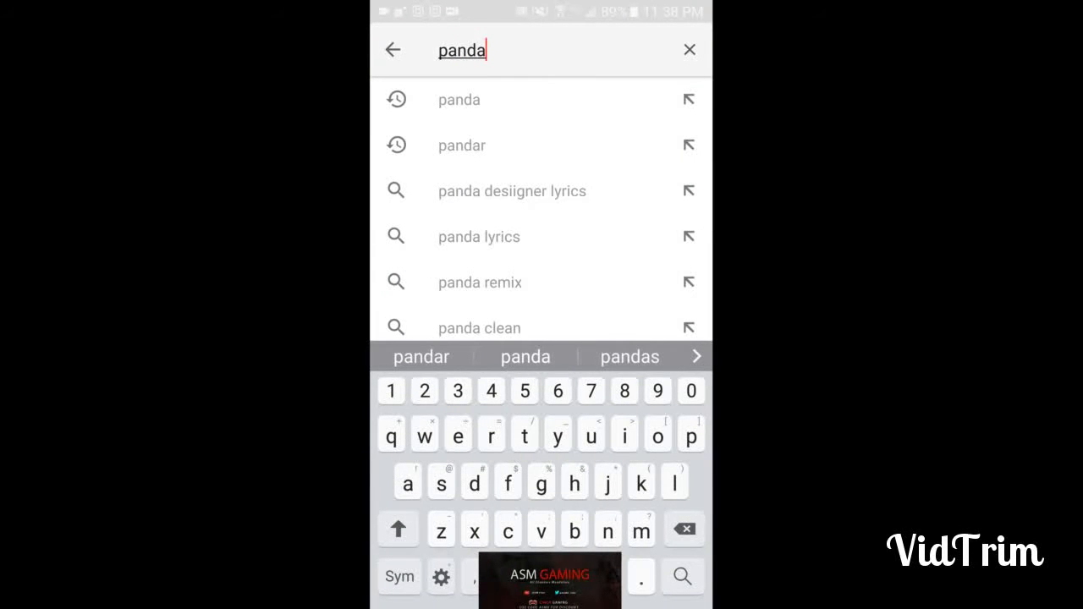
{"action": "left_click", "coordinate": [511, 190]}
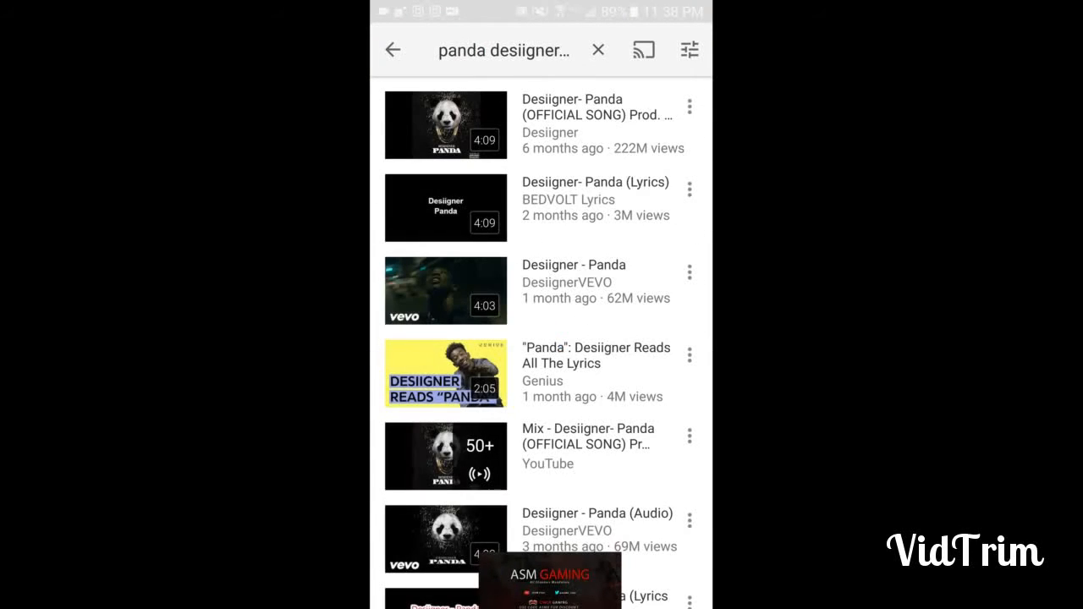
{"action": "left_click", "coordinate": [444, 124]}
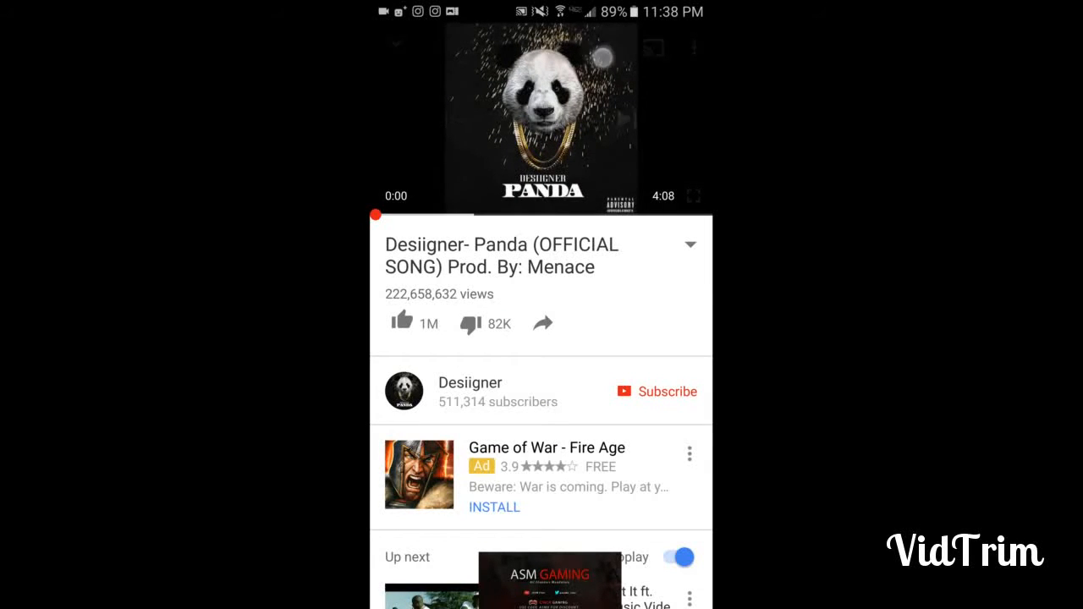
{"action": "left_click", "coordinate": [541, 324]}
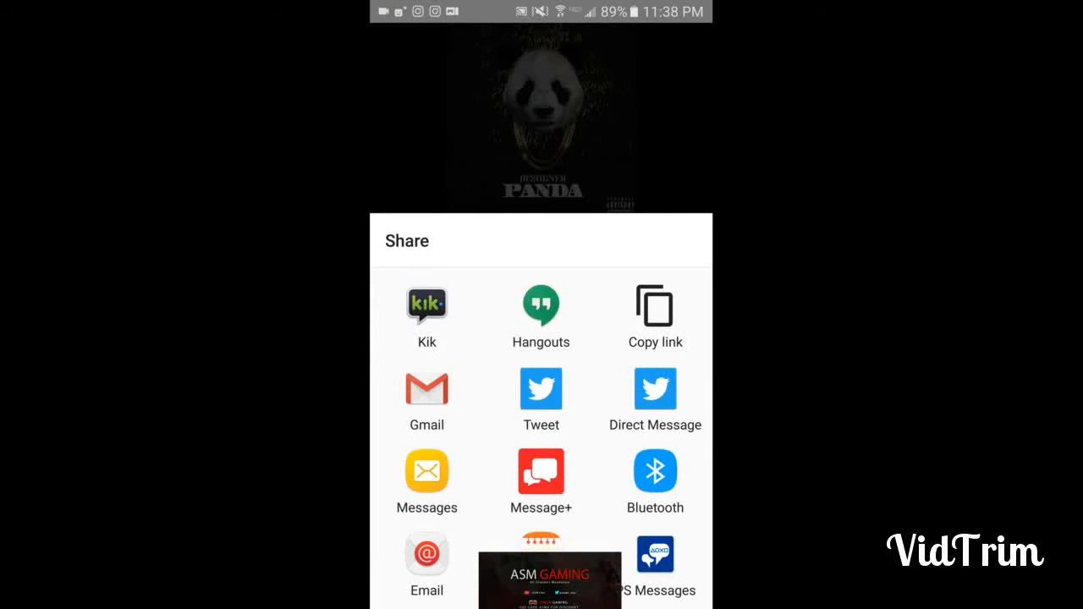
{"action": "left_click", "coordinate": [654, 306]}
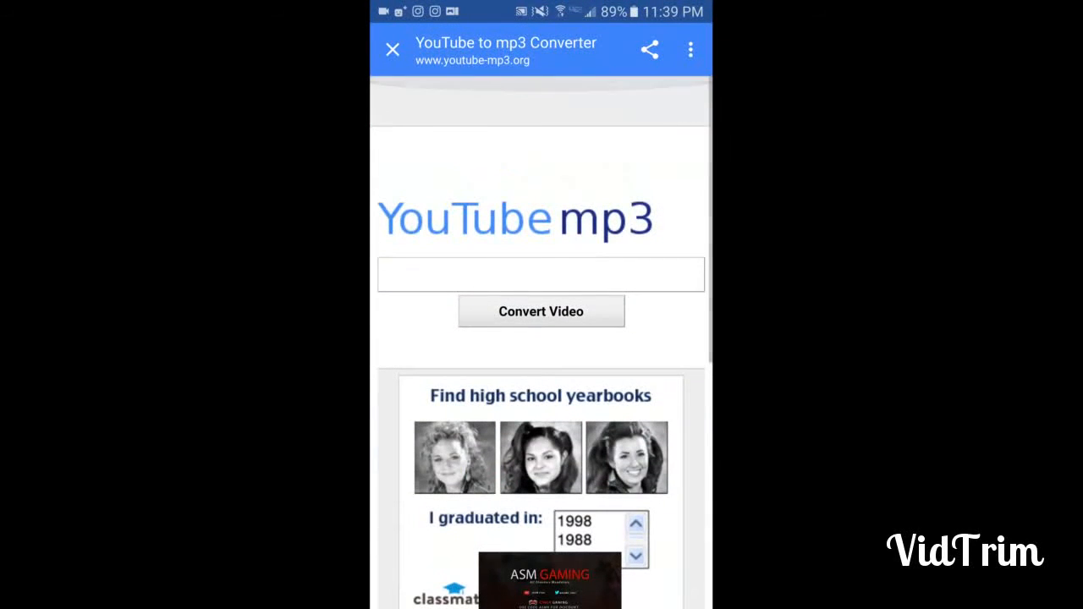
Paste the Panda video link into youtube-mp3.org and convert it to MP3.
{"action": "left_click", "coordinate": [541, 274]}
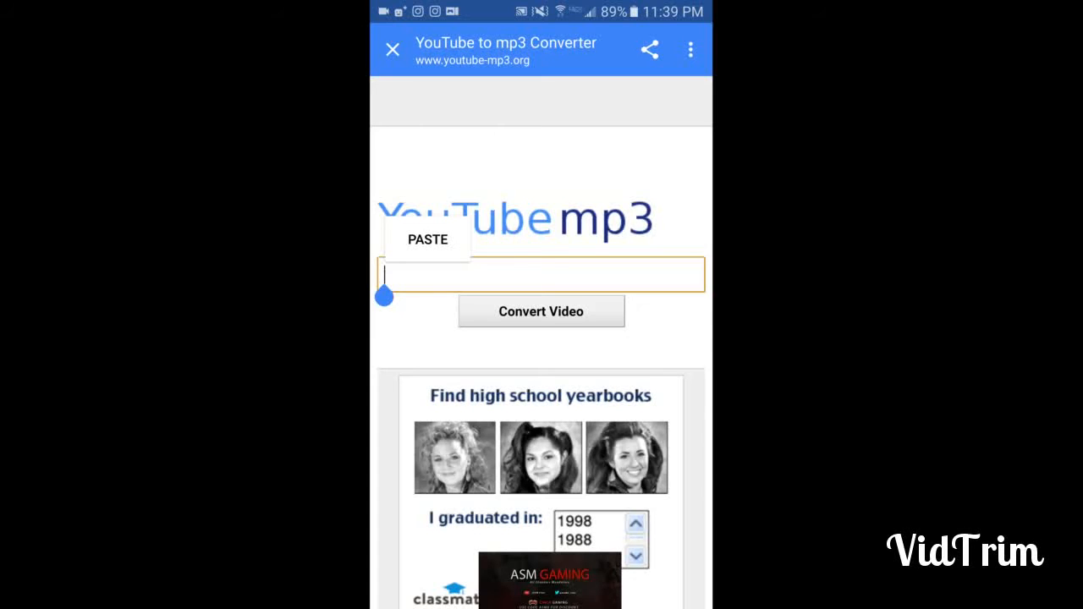
{"action": "left_click", "coordinate": [427, 240]}
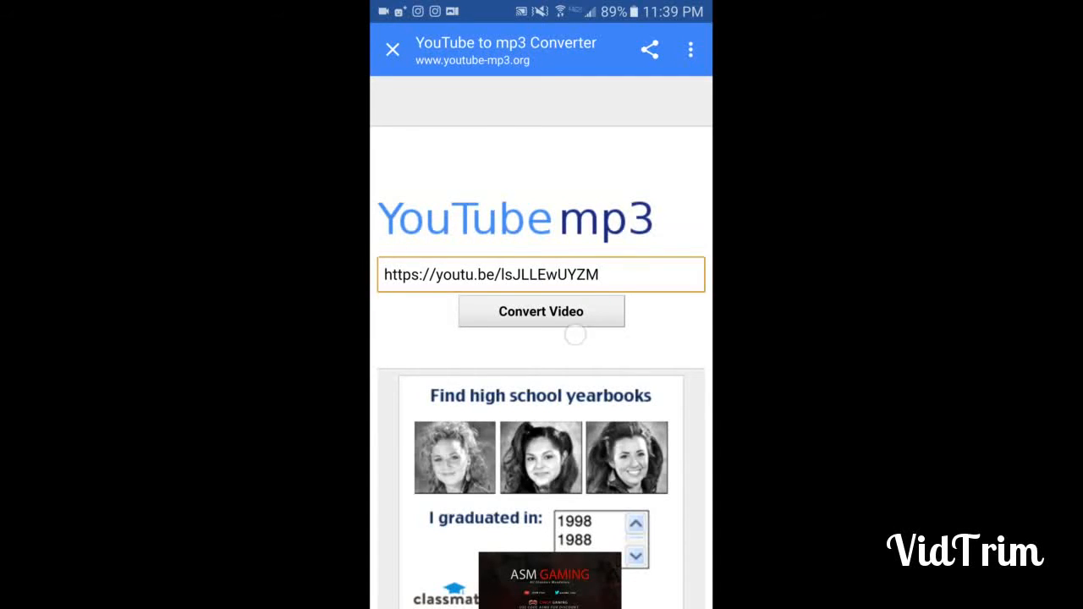
{"action": "left_click", "coordinate": [540, 312]}
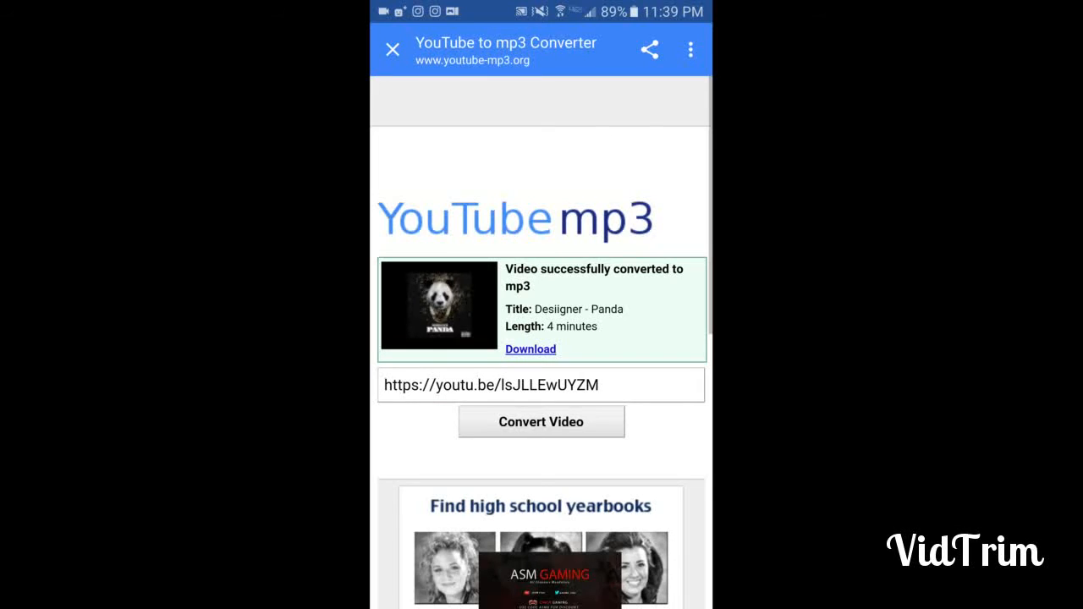
Download the MP3, confirm the Desiigner track in the Music app, and return home.
{"action": "left_click", "coordinate": [530, 348]}
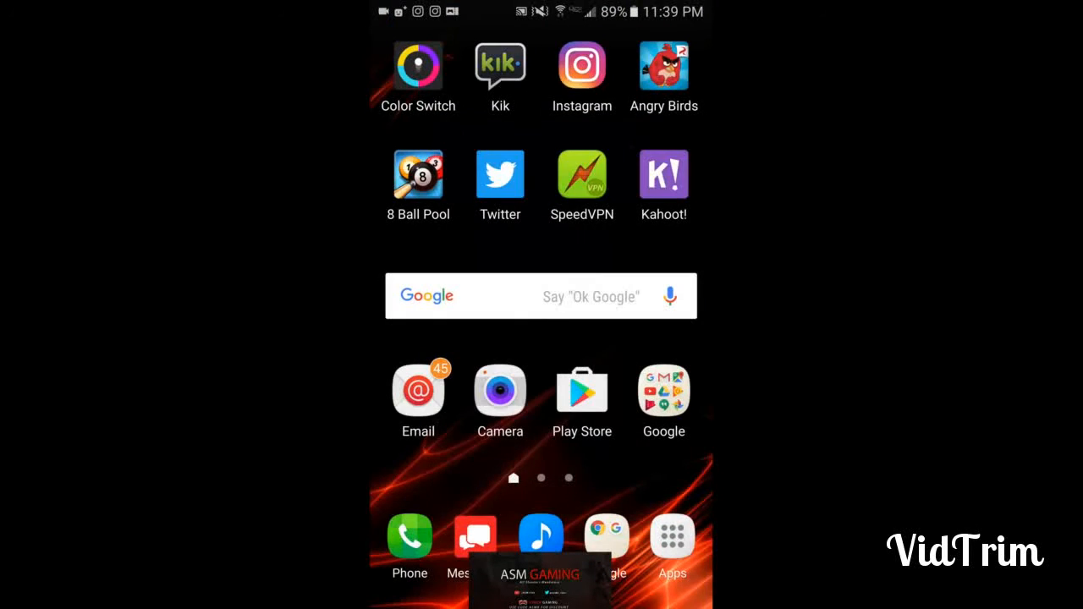
{"action": "left_click", "coordinate": [540, 535]}
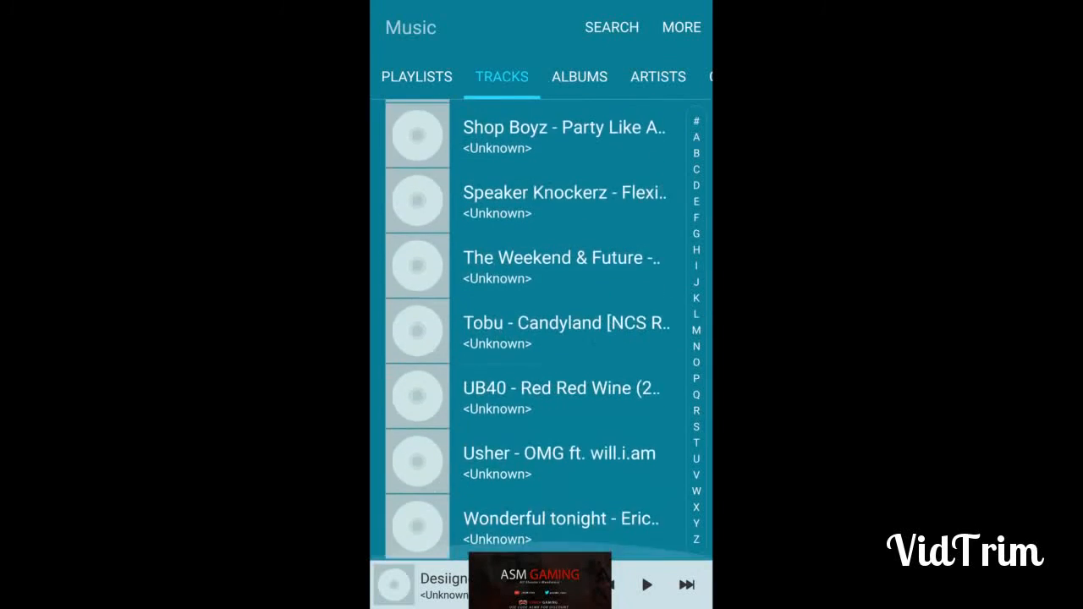
{"action": "key", "text": "Home"}
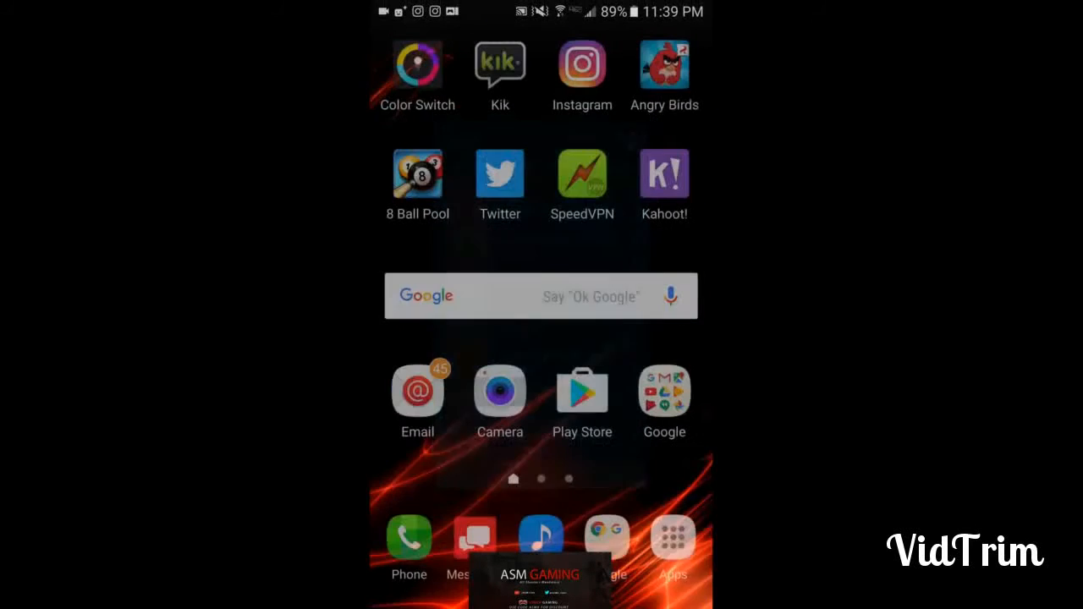